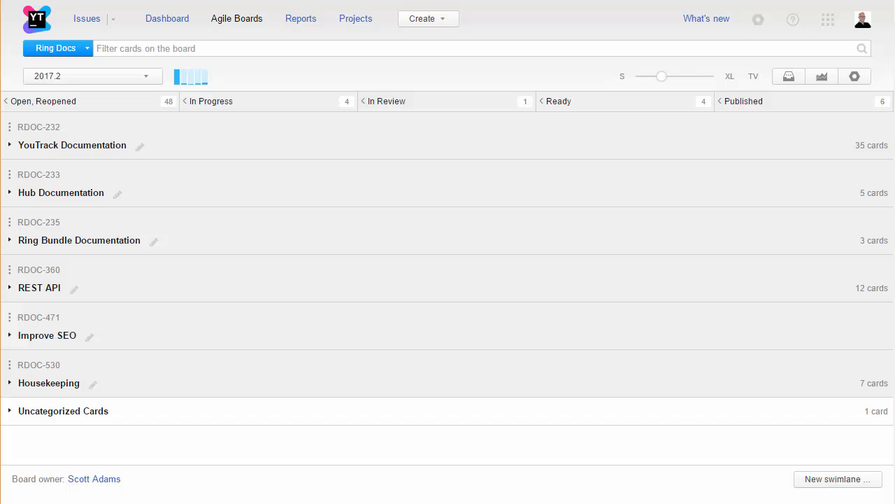
mouse_move(178, 77)
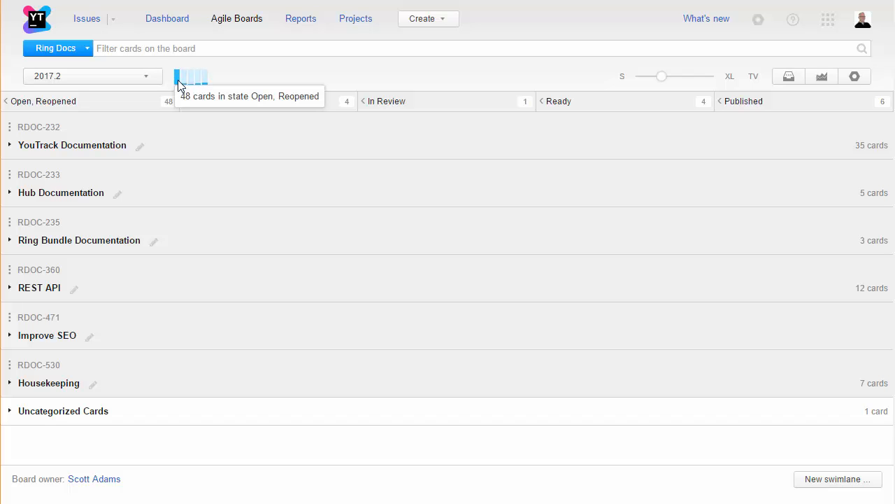
mouse_move(179, 85)
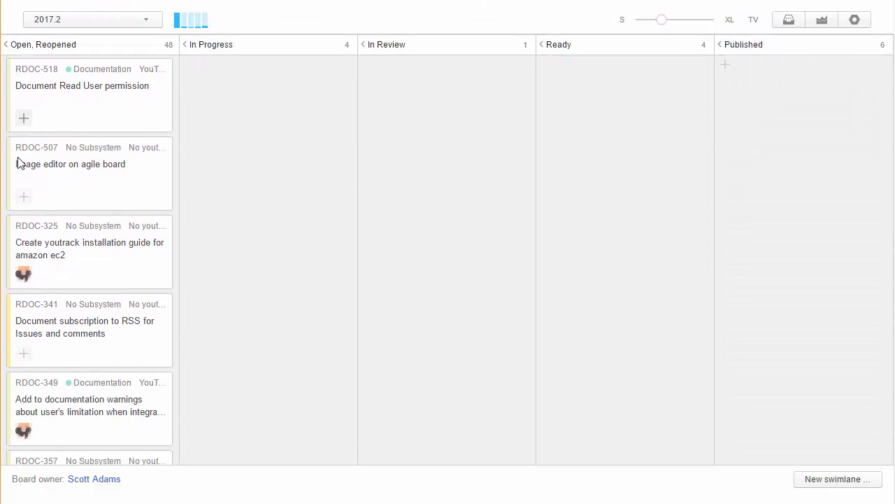
Step: Scroll the Ring Docs board, expand the Housekeeping swimlane, then open Board Settings
scroll(down, 3)
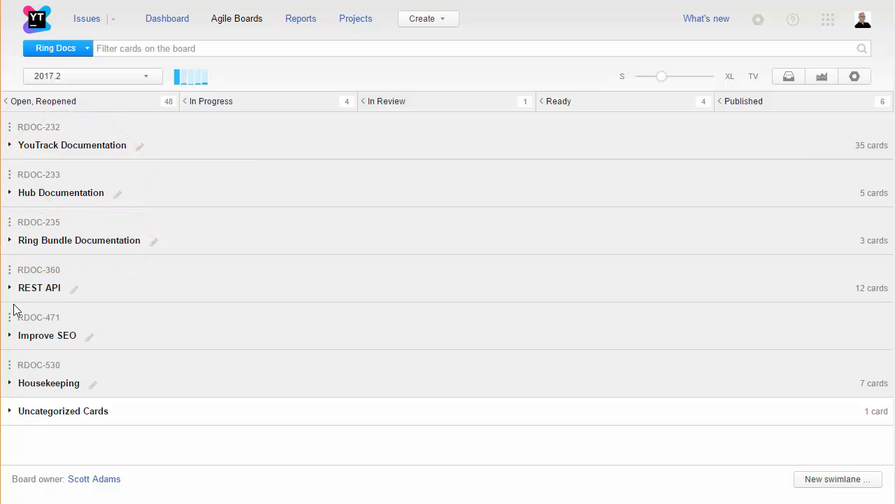
mouse_move(10, 388)
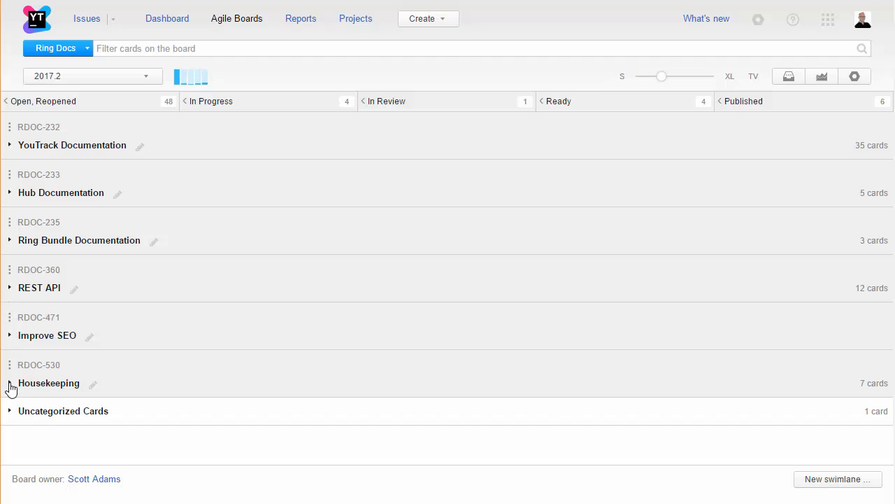
click(10, 382)
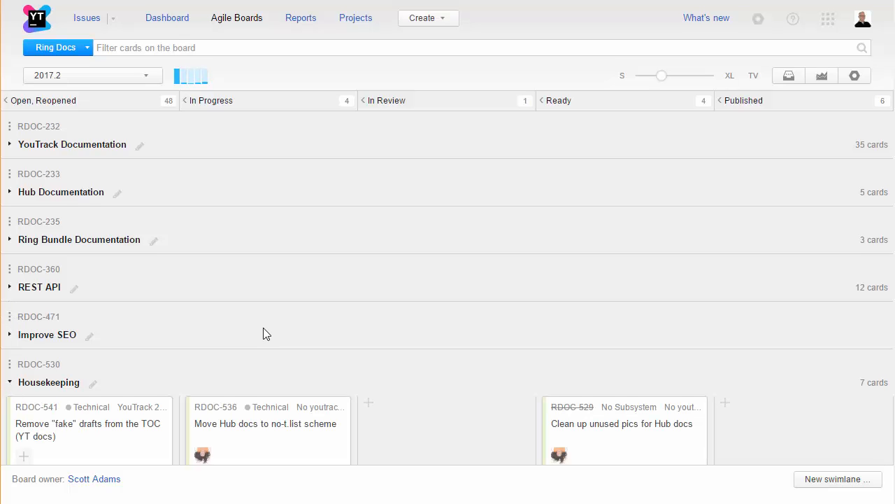
scroll(down, 3)
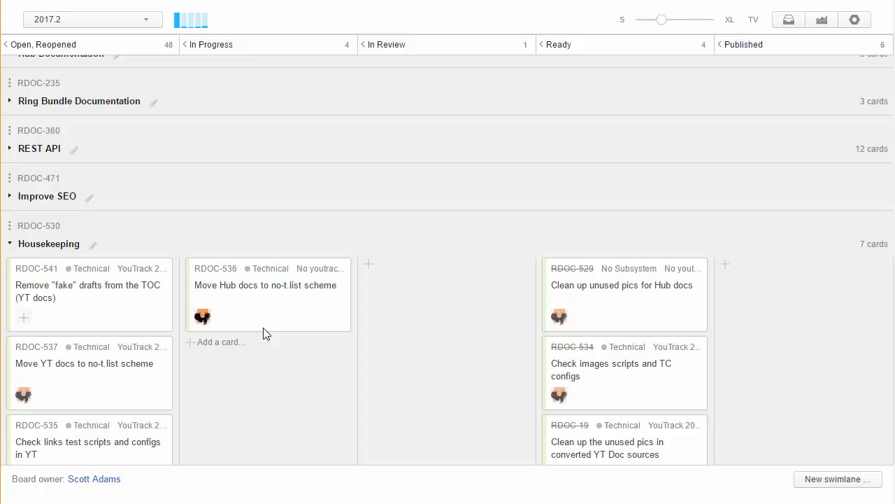
click(854, 76)
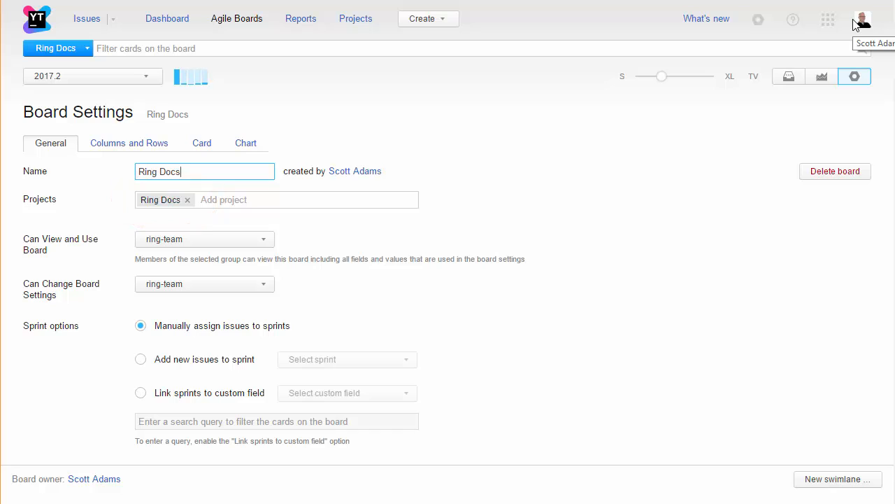
mouse_move(129, 143)
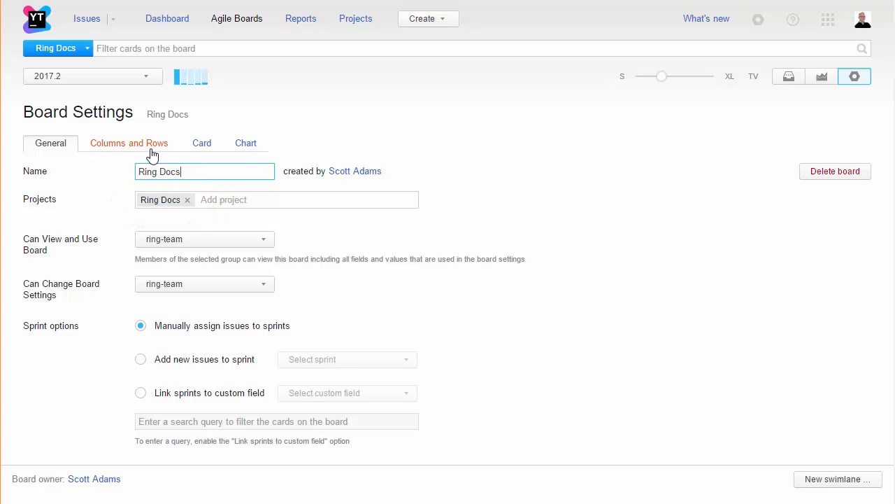
Step: Check the Columns and Rows configuration, go back to General, and close Board Settings
click(129, 142)
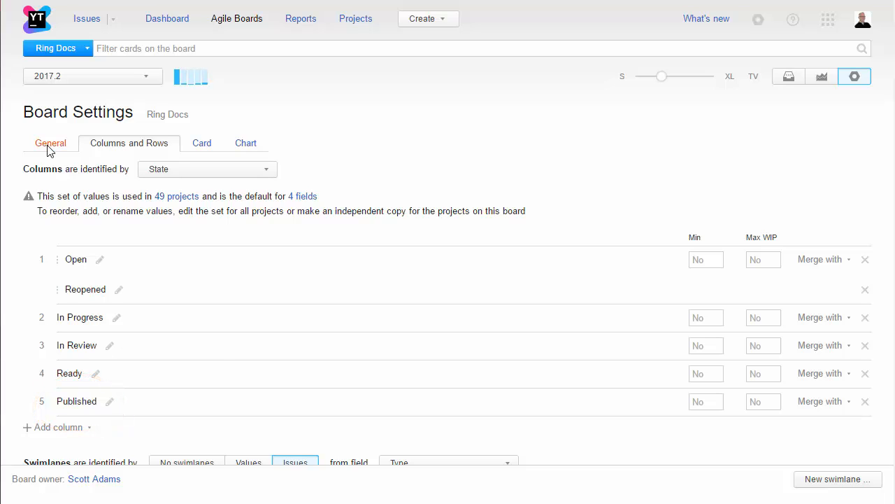
click(50, 142)
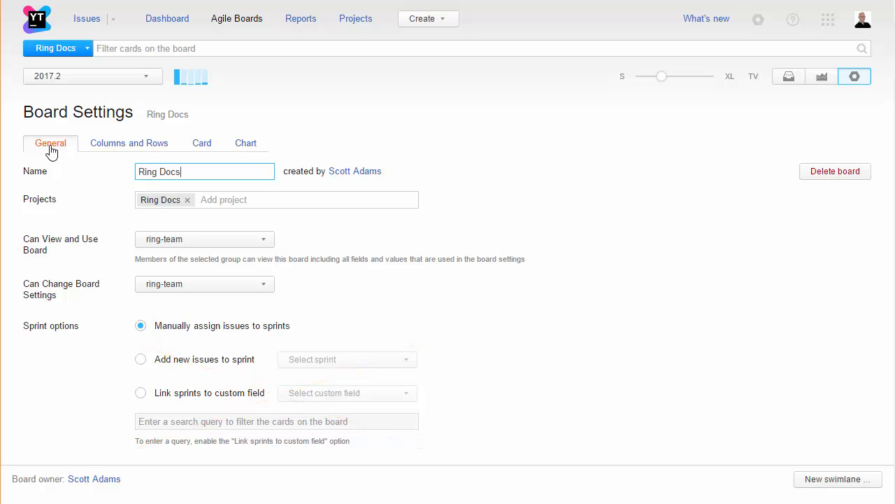
click(788, 77)
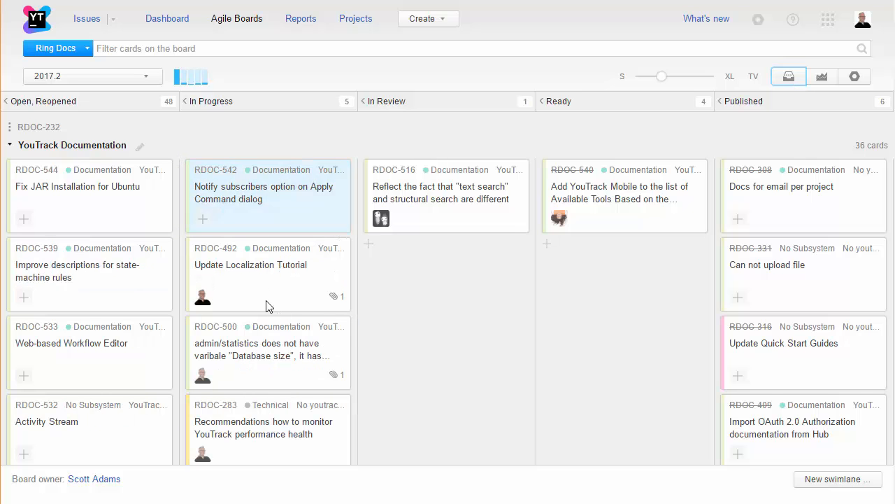
Step: Move RDOC-492 into In Review and assign it to a different user
click(268, 196)
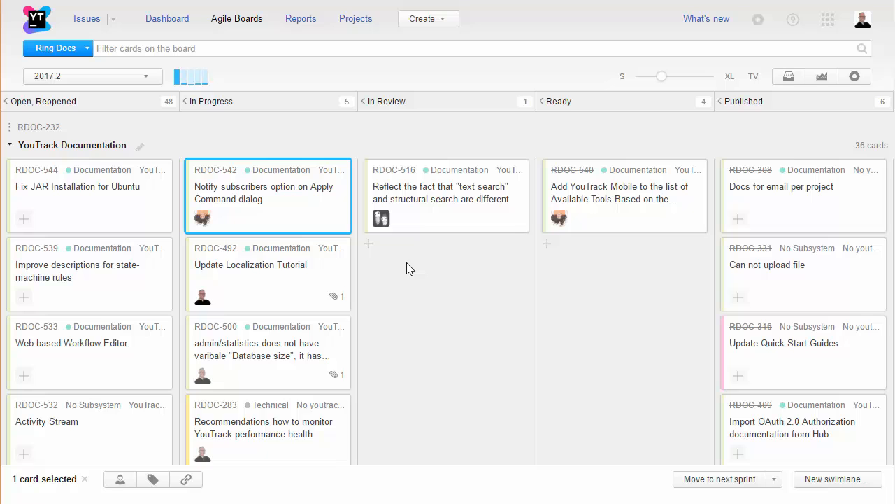
click(380, 295)
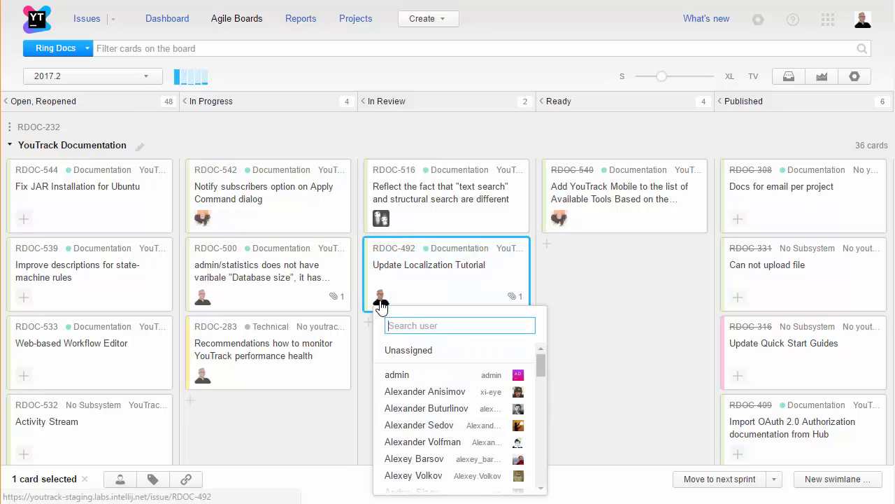
click(381, 295)
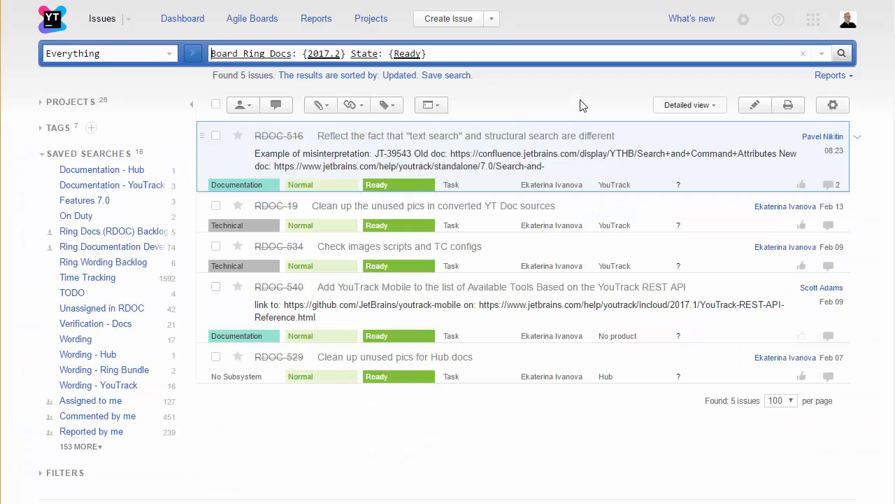
Step: Apply the command 'published unassign' to the selected RDOC-540 and RDOC-516 cards
click(252, 18)
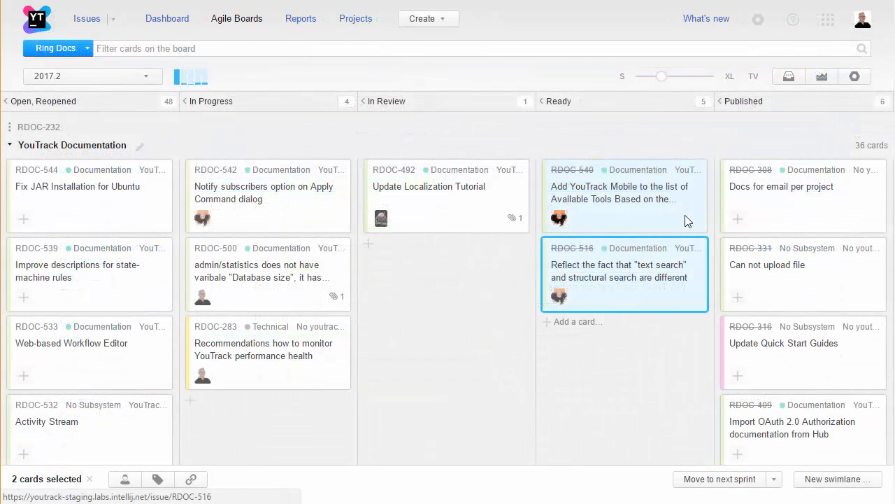
text(published unassign)
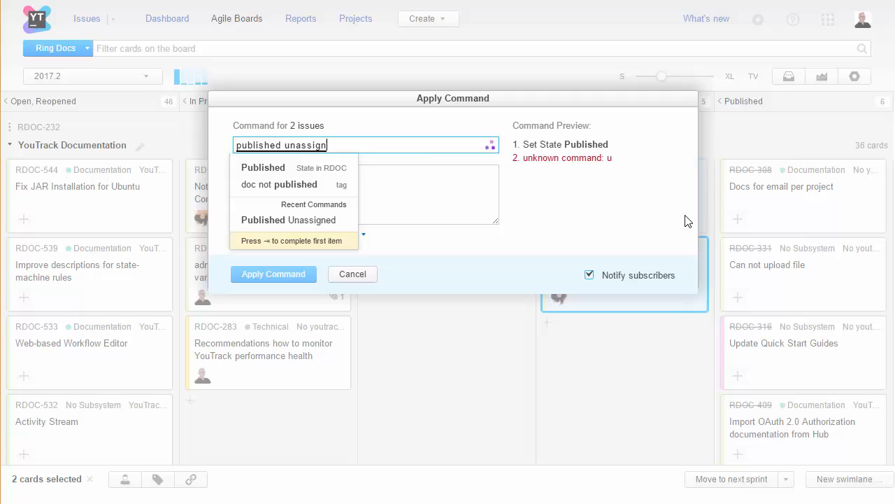
click(273, 274)
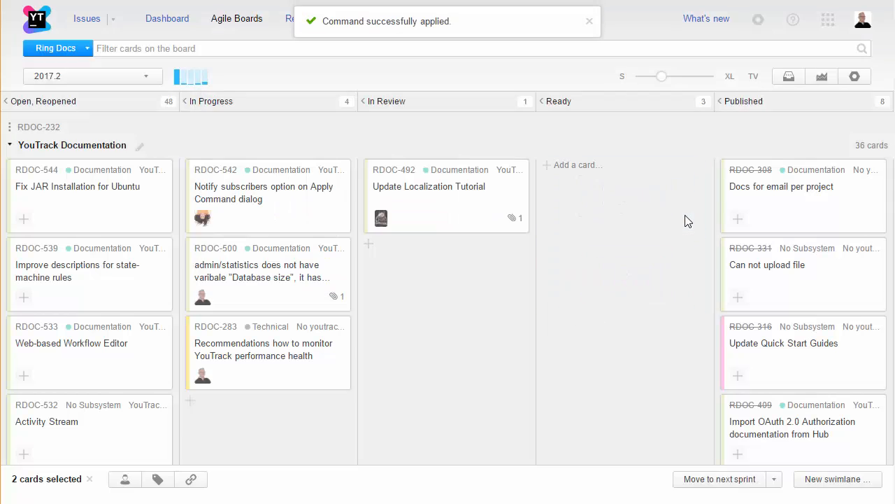